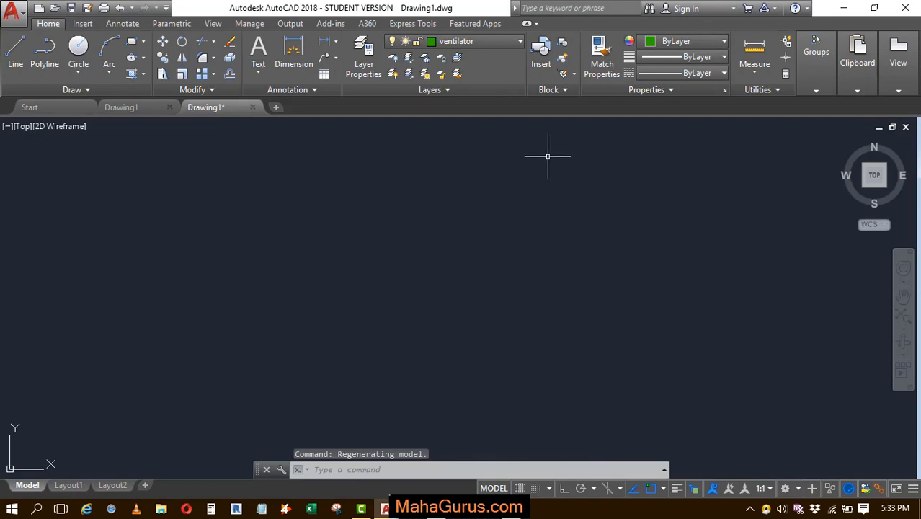
{"action": "mouse_move", "coordinate": [549, 154]}
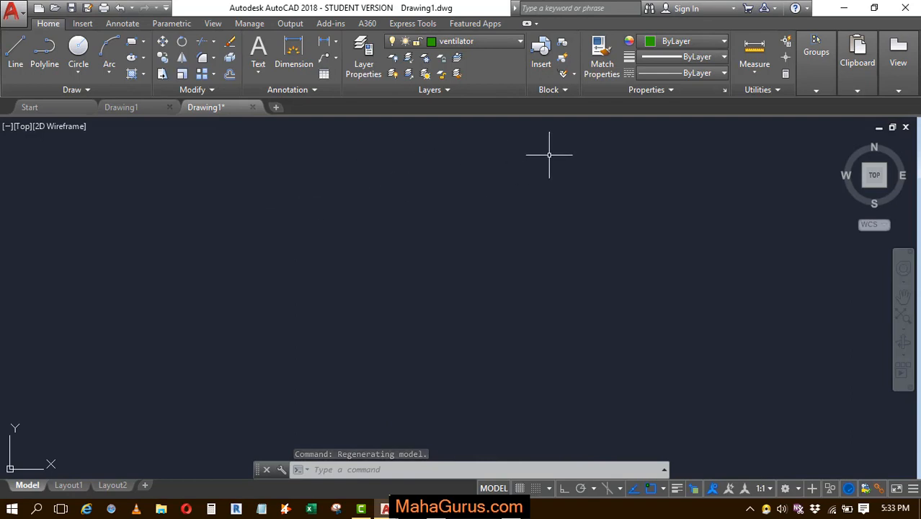
{"action": "mouse_move", "coordinate": [524, 157]}
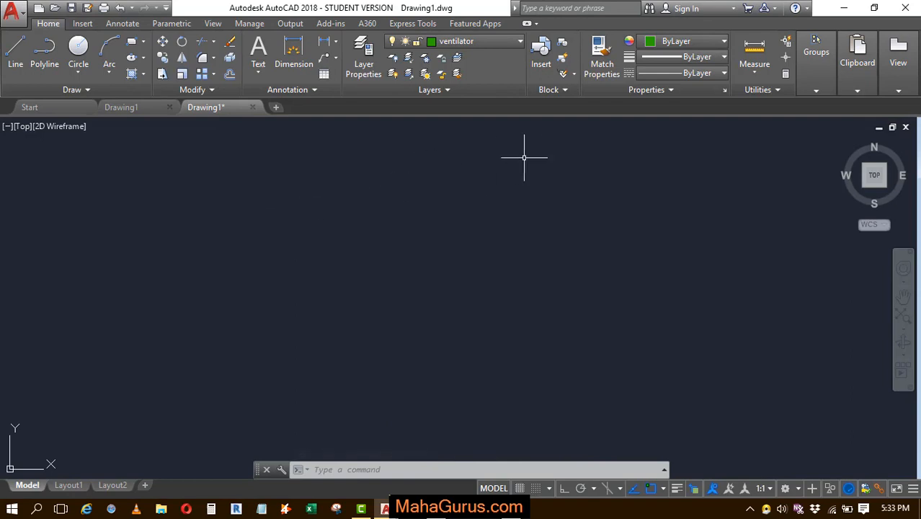
{"action": "mouse_move", "coordinate": [482, 154]}
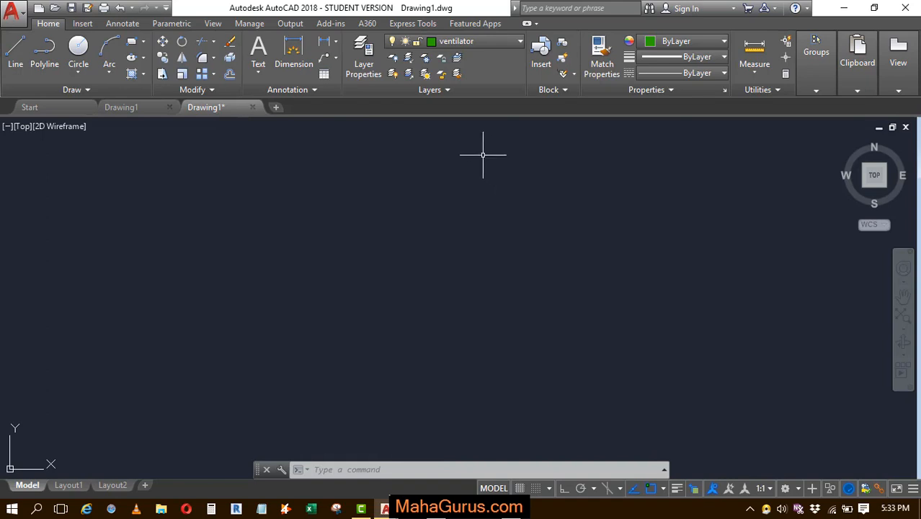
{"action": "mouse_move", "coordinate": [459, 191]}
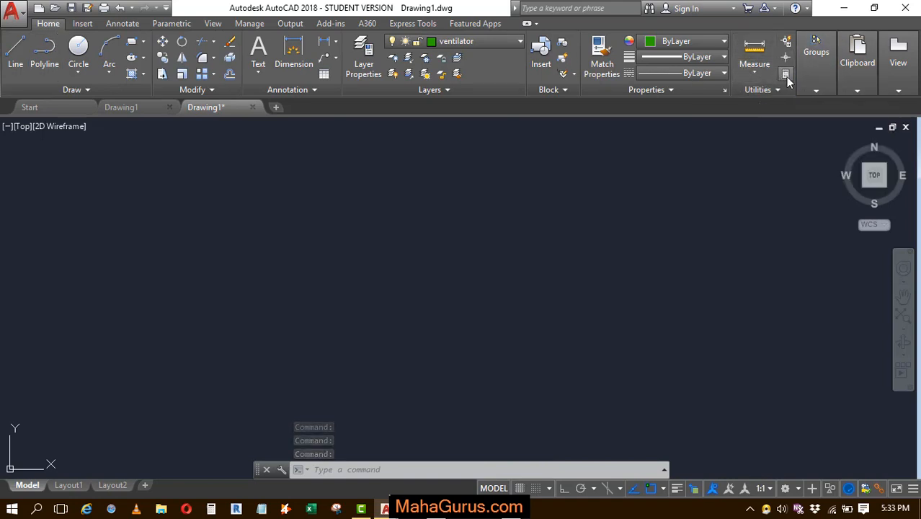
{"action": "mouse_move", "coordinate": [785, 75]}
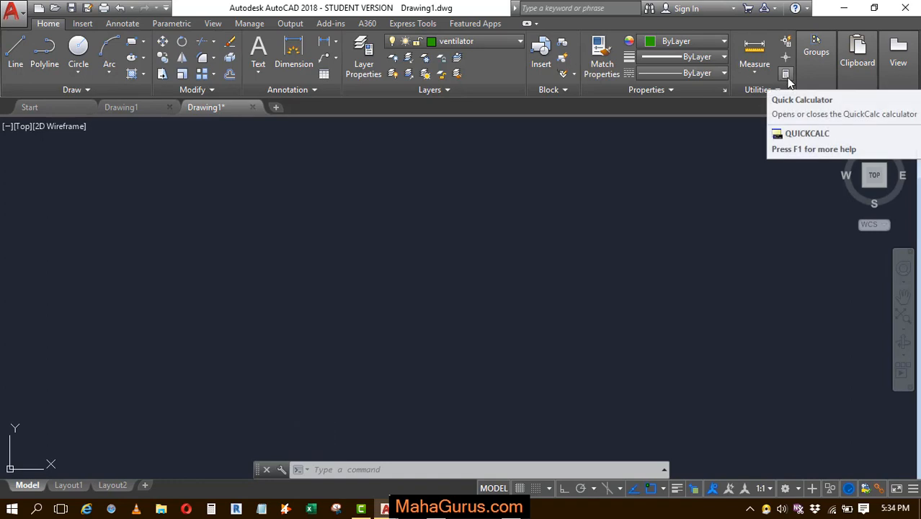
- Open the QuickCalc palette from the Home tab's Utilities panel
{"action": "left_click", "coordinate": [785, 74]}
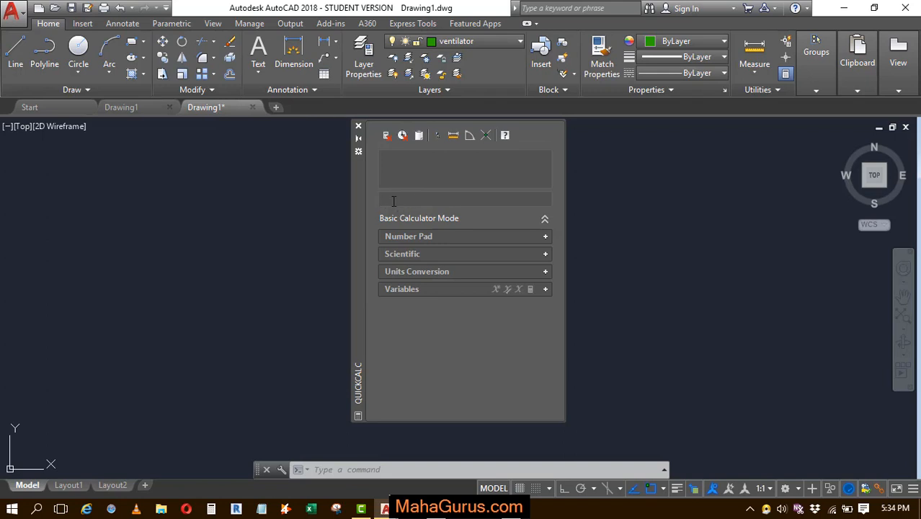
{"action": "mouse_move", "coordinate": [454, 182]}
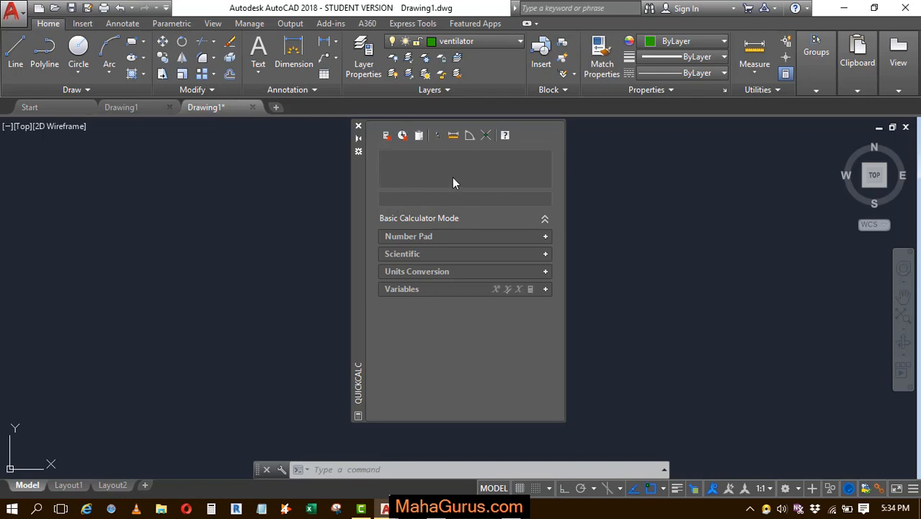
{"action": "mouse_move", "coordinate": [403, 228]}
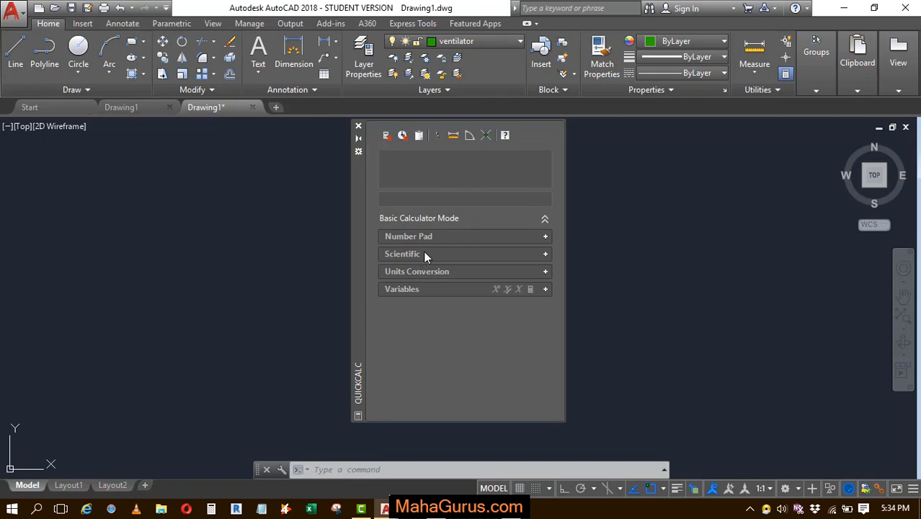
{"action": "mouse_move", "coordinate": [543, 245]}
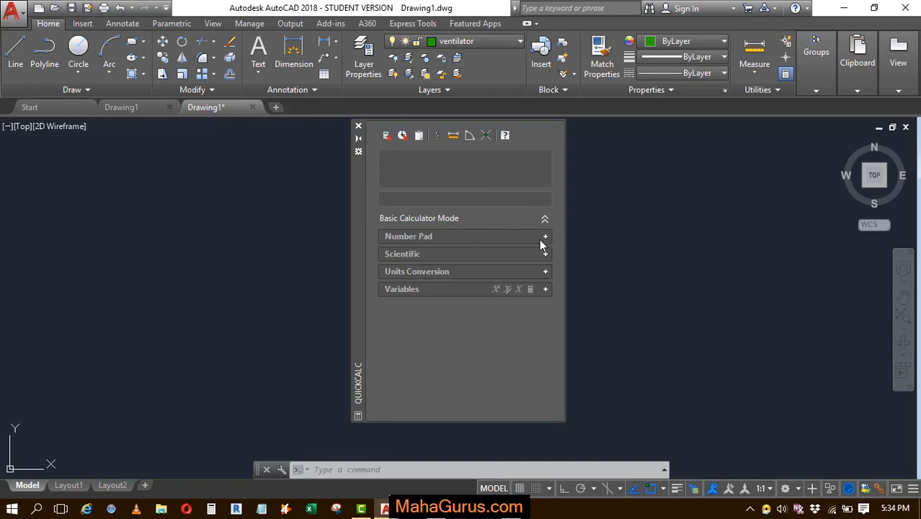
- Show the number pad, clear the input, and expand units conversion and sample variables sections
{"action": "left_click", "coordinate": [545, 235]}
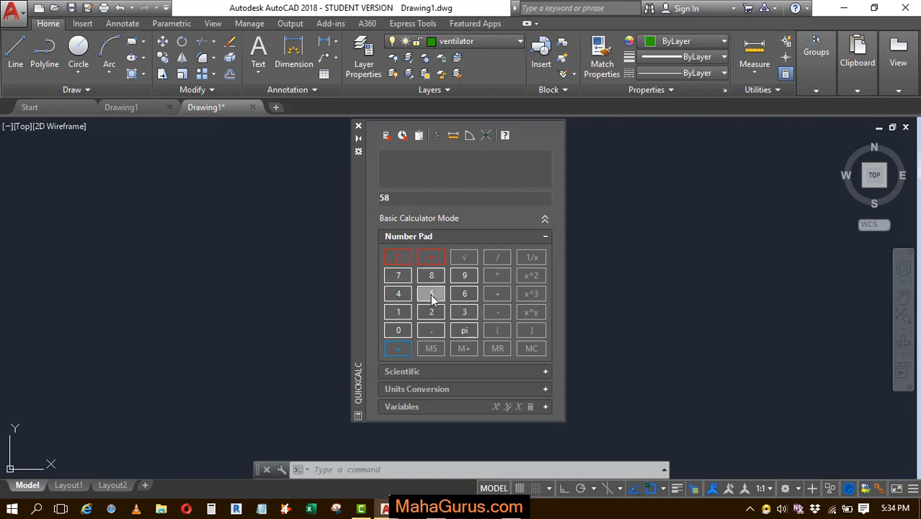
{"action": "left_click", "coordinate": [397, 257]}
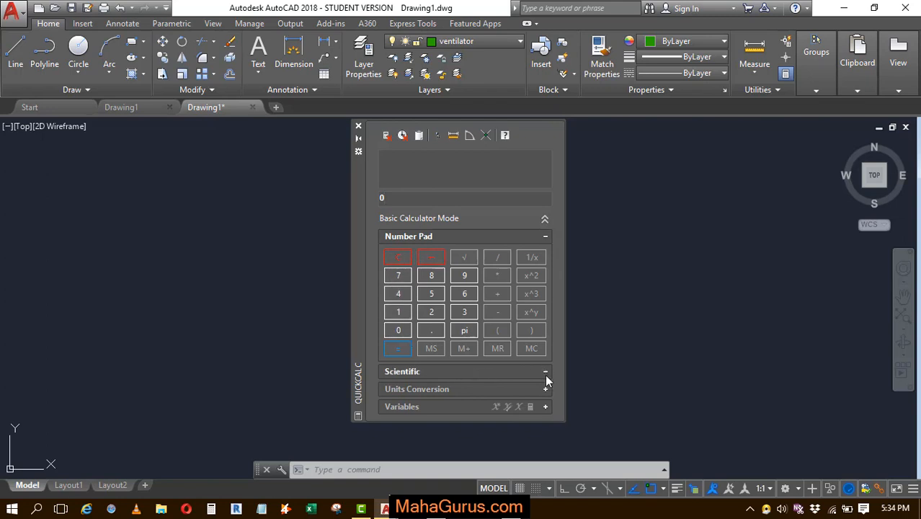
{"action": "left_click", "coordinate": [545, 371]}
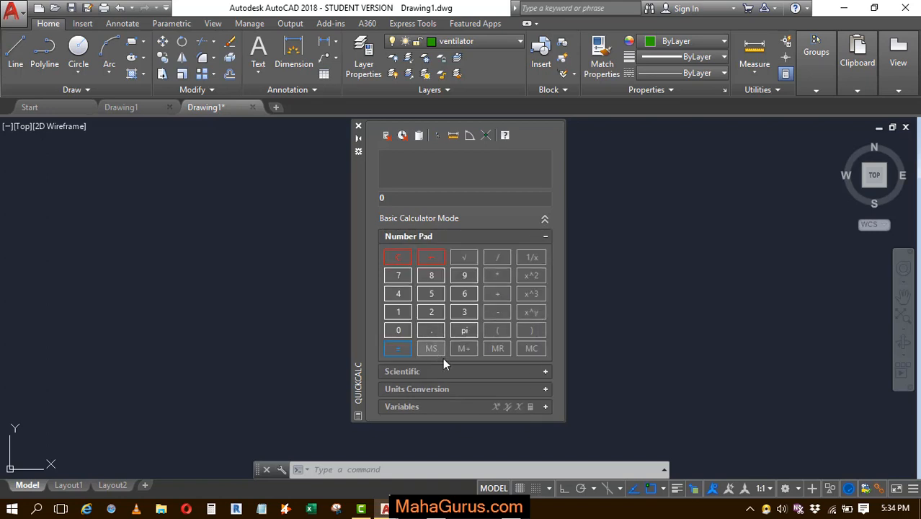
{"action": "left_click", "coordinate": [546, 388]}
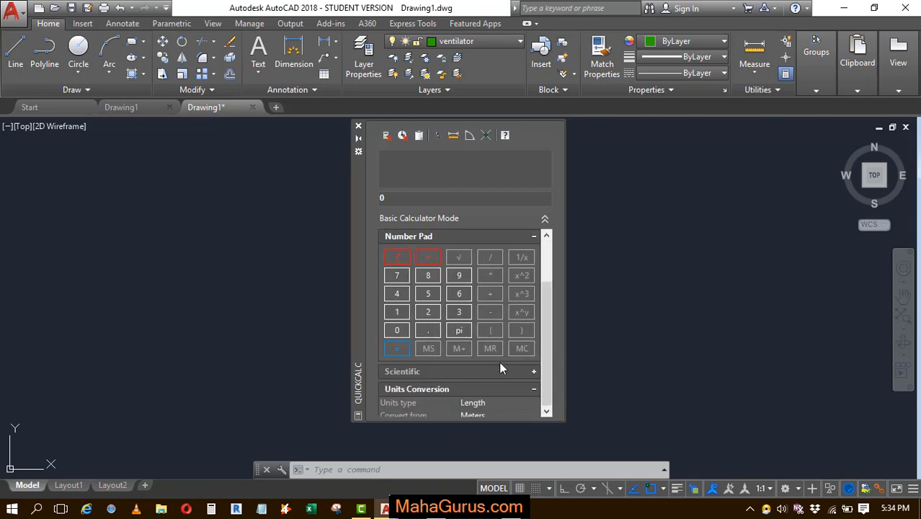
{"action": "left_click", "coordinate": [533, 339]}
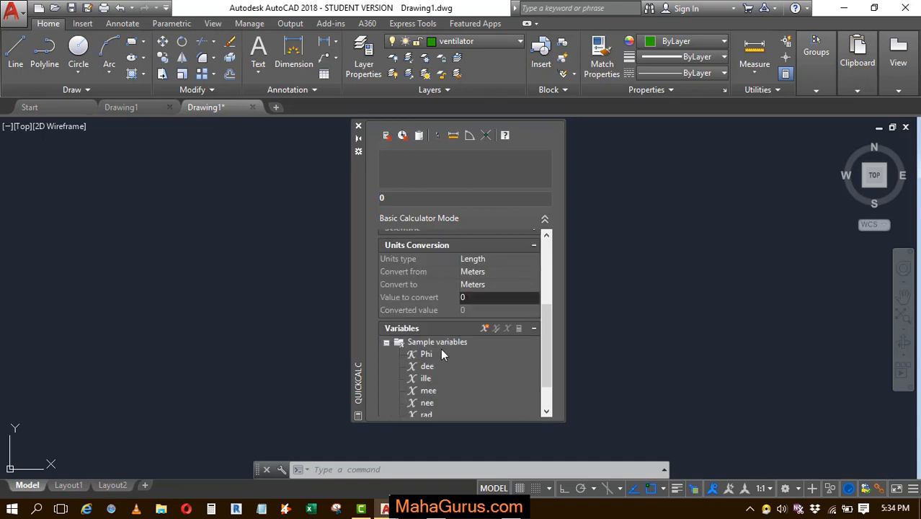
{"action": "mouse_move", "coordinate": [479, 340]}
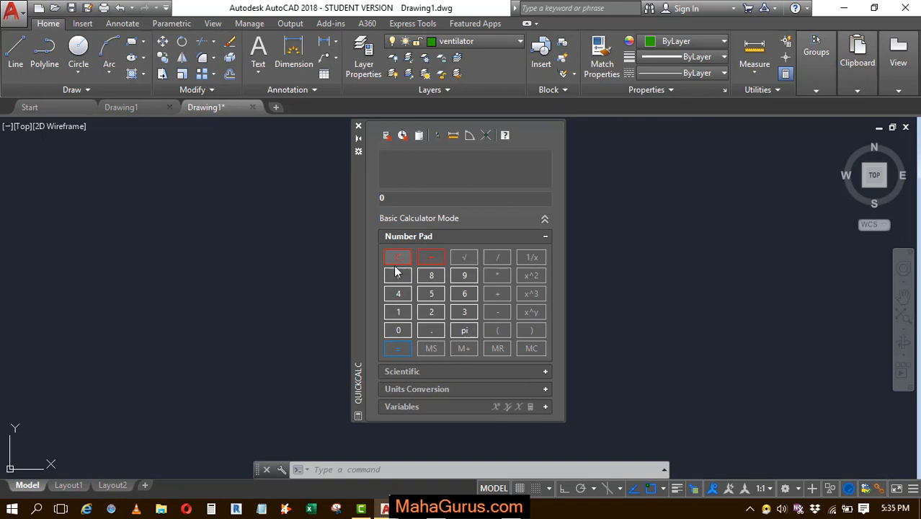
- Calculate sqrt(788), giving 28.0713377
{"action": "left_click", "coordinate": [398, 275]}
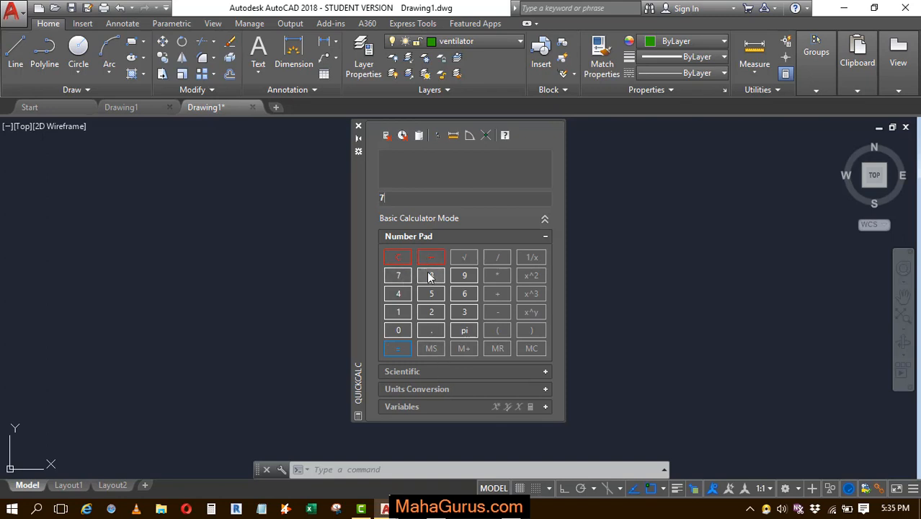
{"action": "left_click", "coordinate": [431, 275]}
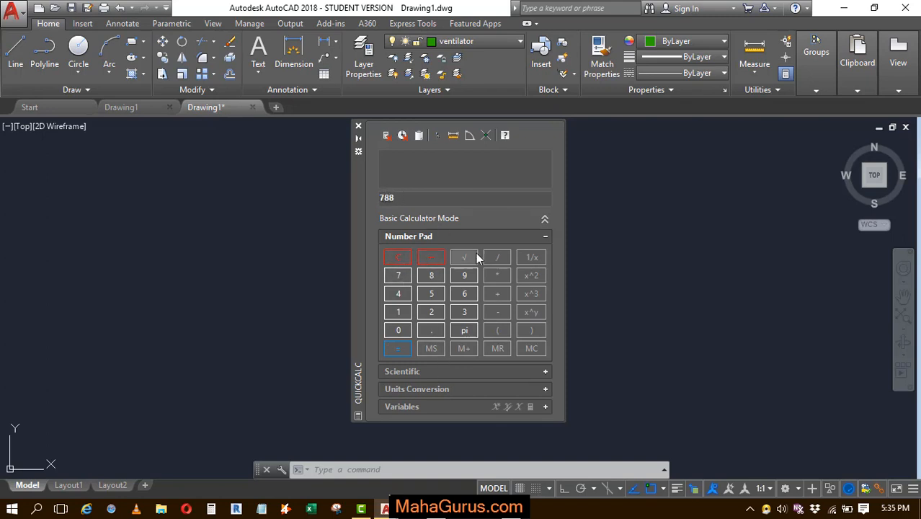
{"action": "left_click", "coordinate": [464, 257]}
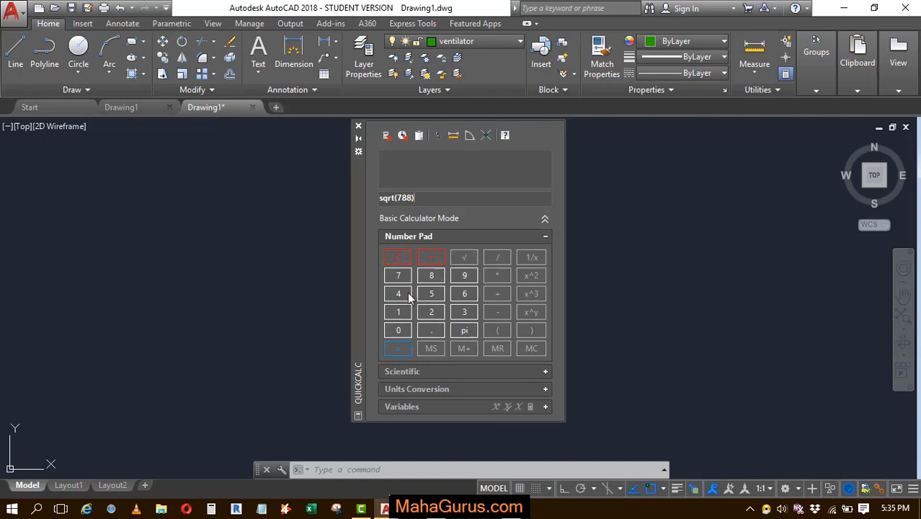
{"action": "mouse_move", "coordinate": [397, 348]}
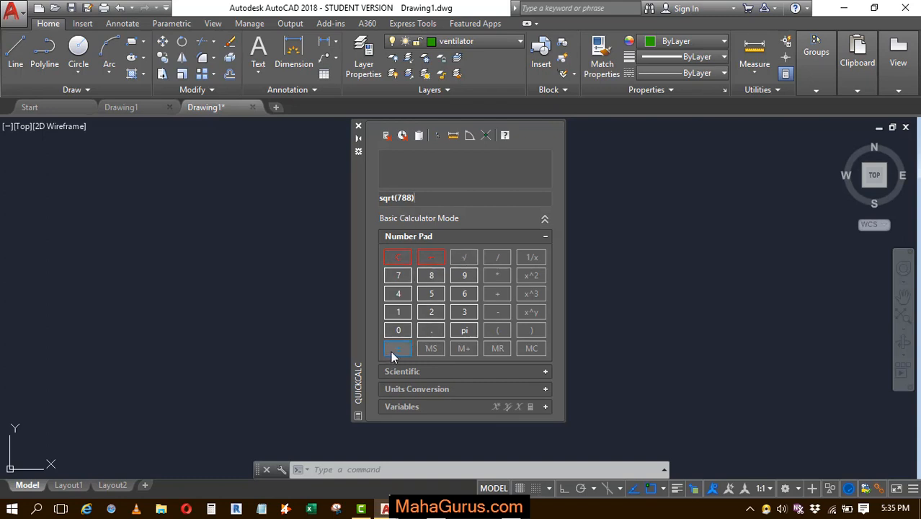
{"action": "left_click", "coordinate": [398, 348]}
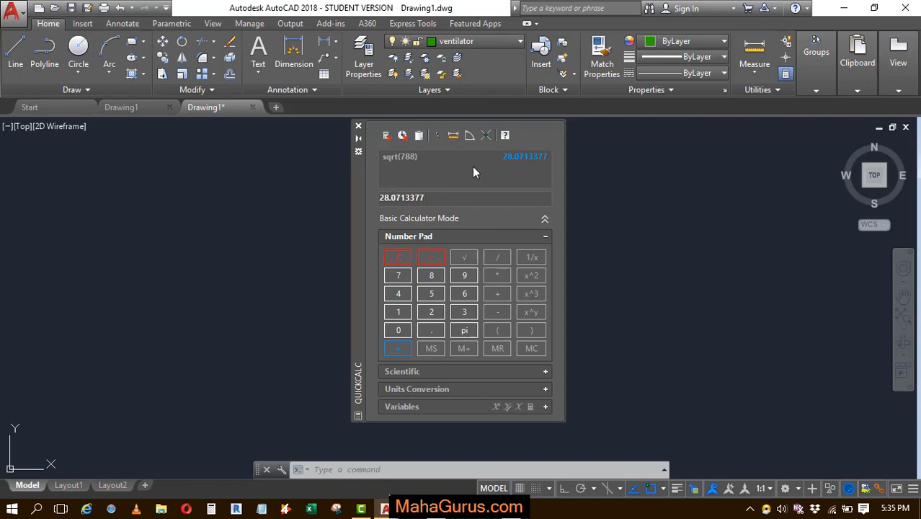
{"action": "mouse_move", "coordinate": [427, 167]}
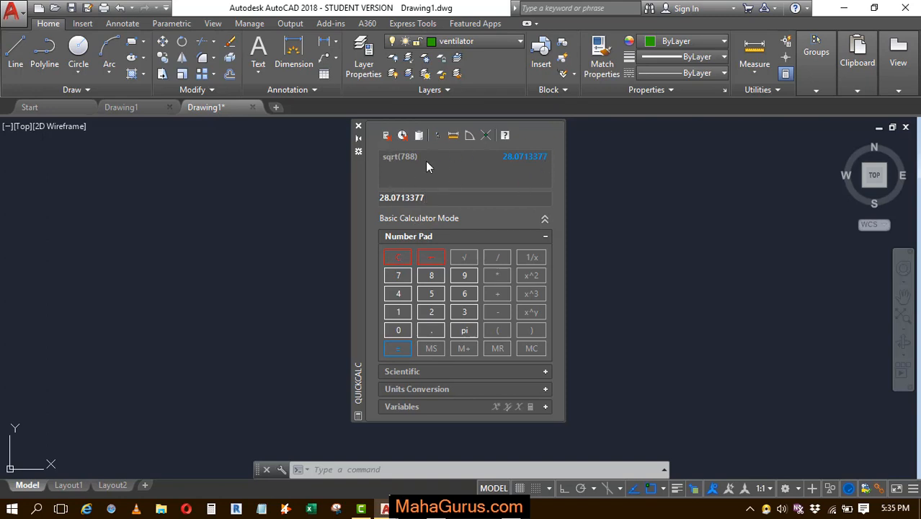
- Bring up the options menu for the sqrt(788) history entry
{"action": "right_click", "coordinate": [427, 166]}
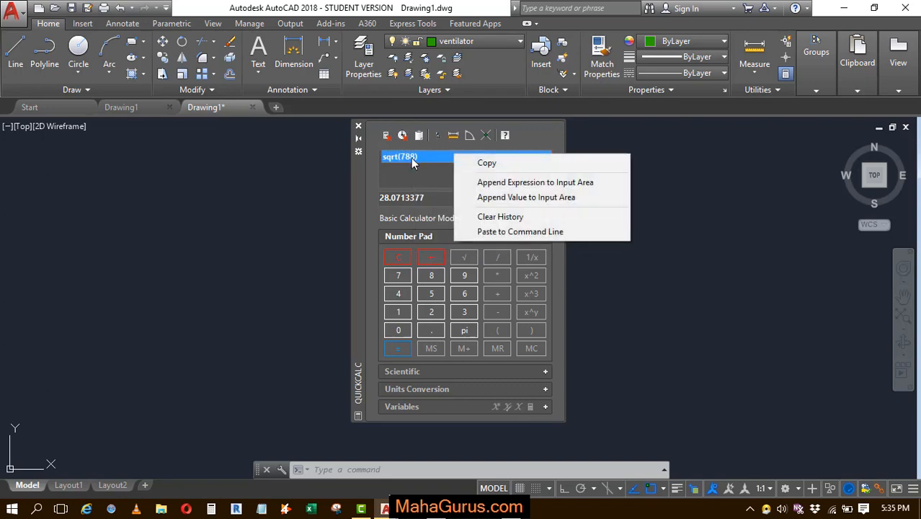
{"action": "mouse_move", "coordinate": [486, 162]}
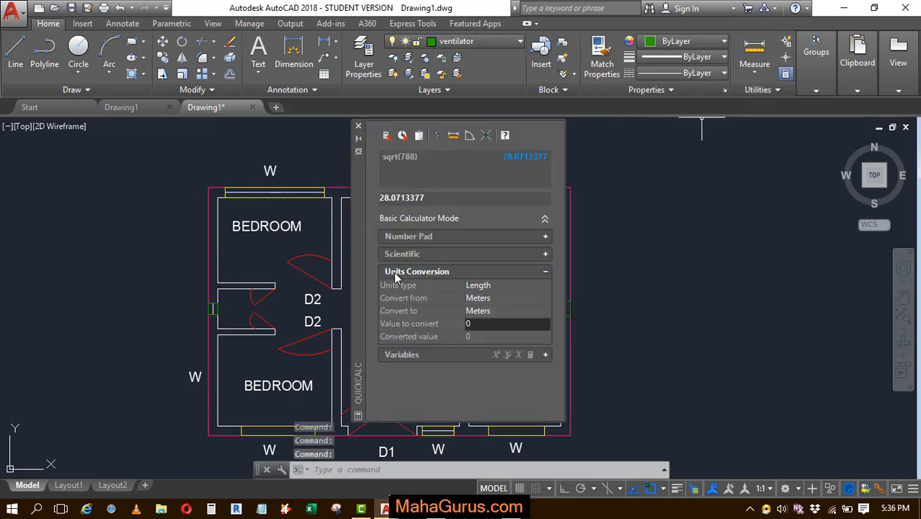
- Convert 1 meter to inches, yielding 39.3700787
{"action": "left_click", "coordinate": [507, 323]}
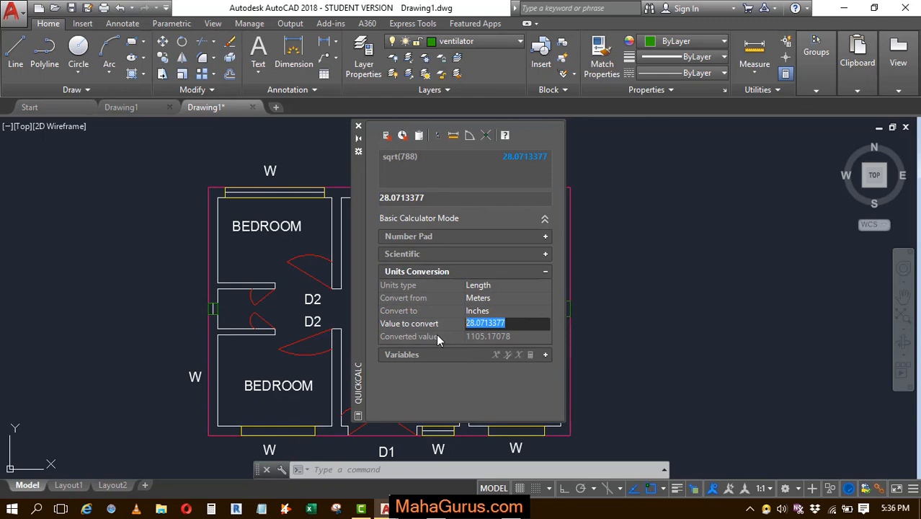
{"action": "type", "text": "1"}
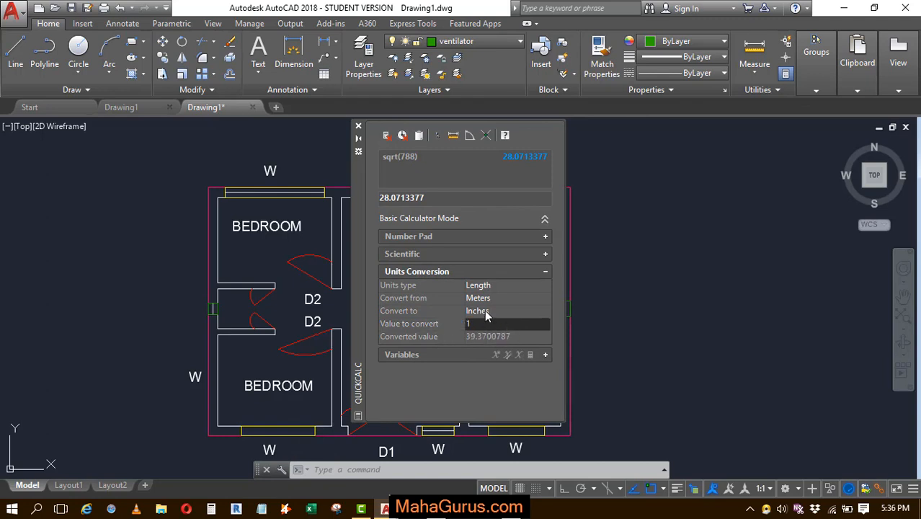
{"action": "mouse_move", "coordinate": [483, 344]}
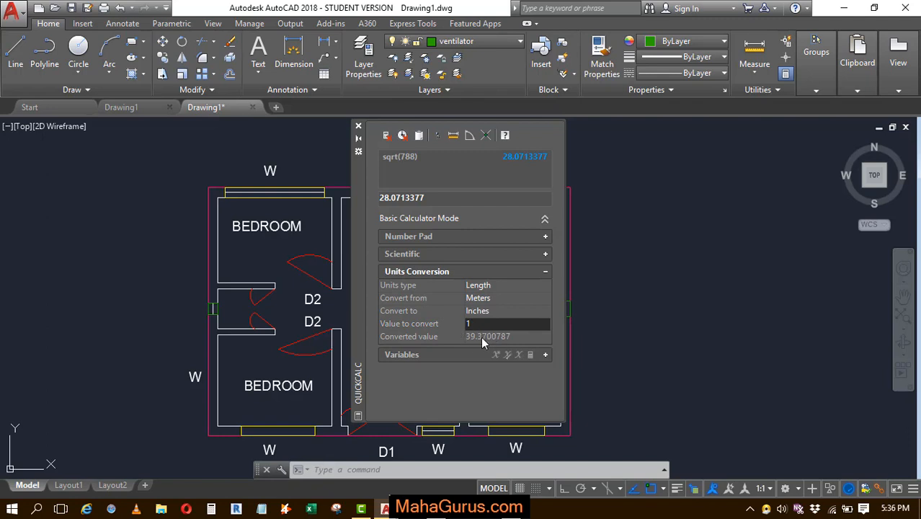
{"action": "mouse_move", "coordinate": [493, 312]}
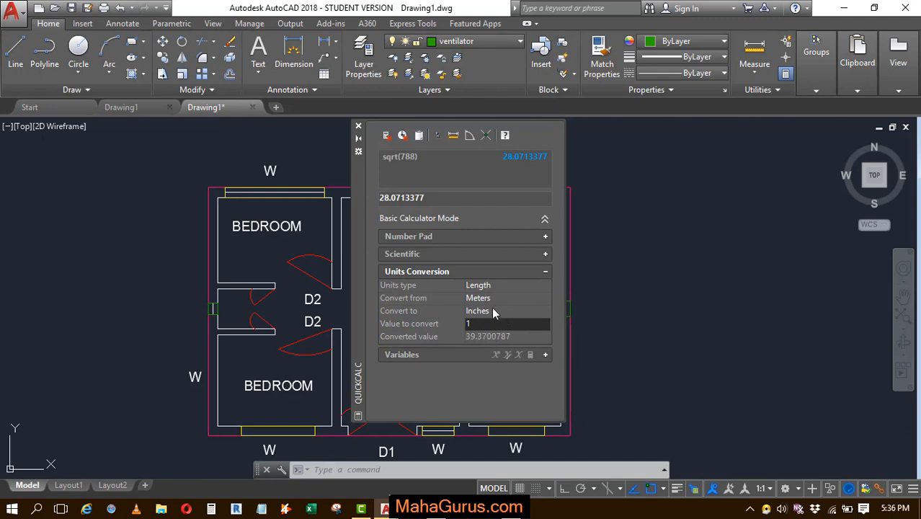
{"action": "mouse_move", "coordinate": [486, 316]}
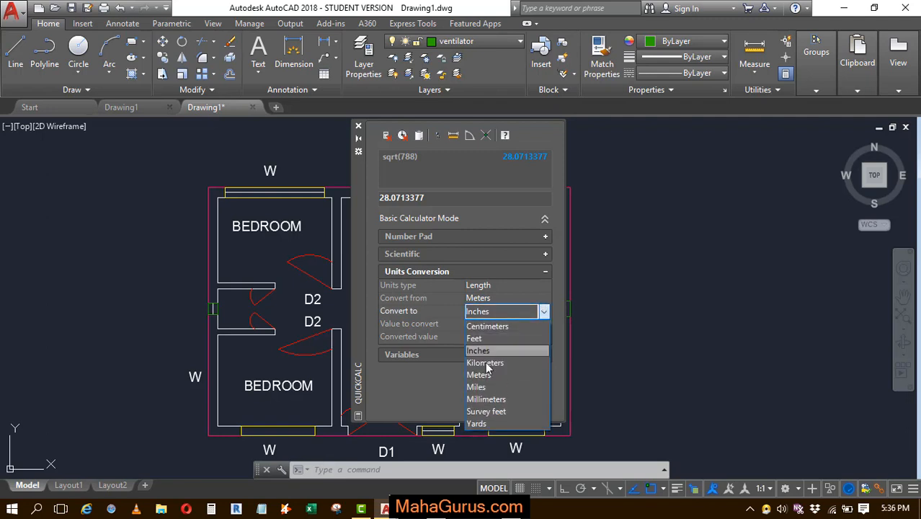
{"action": "mouse_move", "coordinate": [479, 374]}
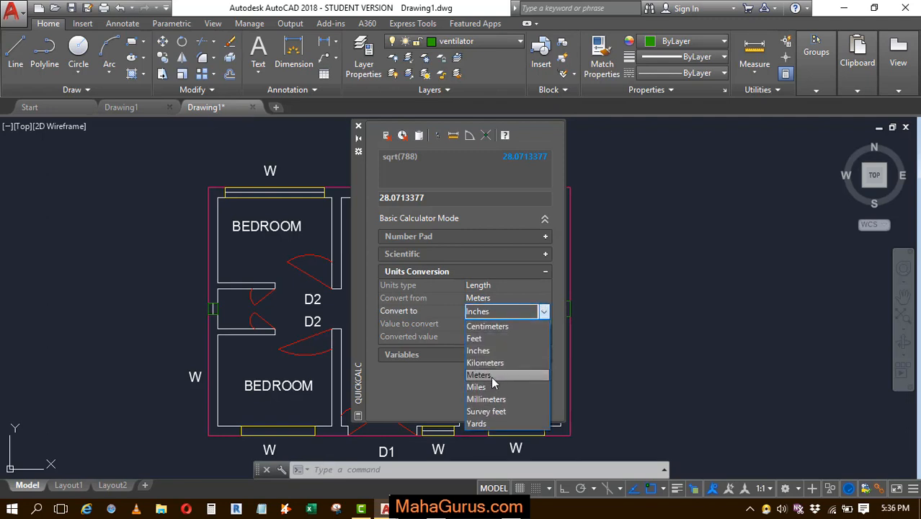
{"action": "mouse_move", "coordinate": [493, 326]}
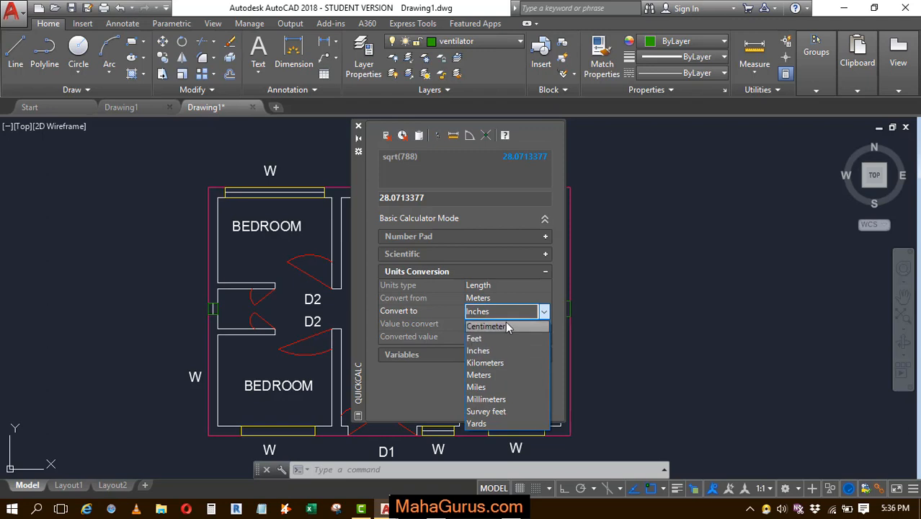
- Convert 10 meters to centimeters (1000), then return to the floor plan
{"action": "left_click", "coordinate": [486, 326]}
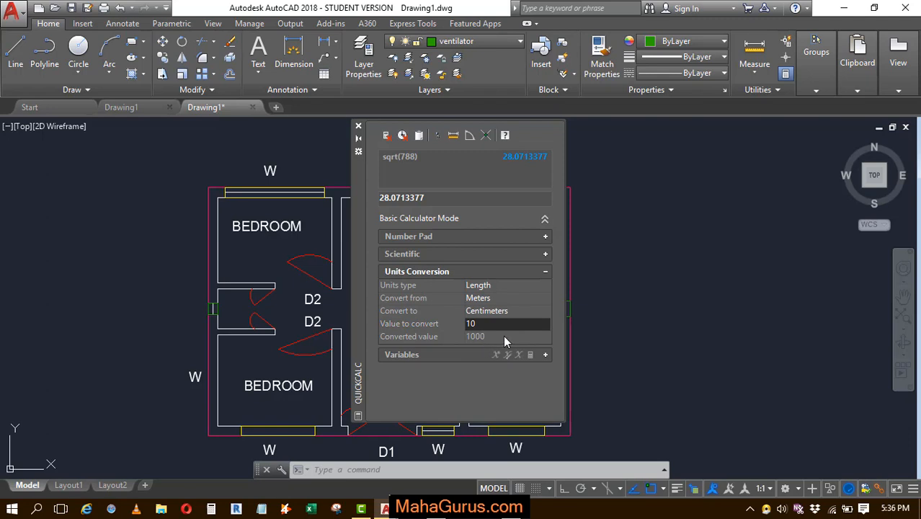
{"action": "mouse_move", "coordinate": [476, 325]}
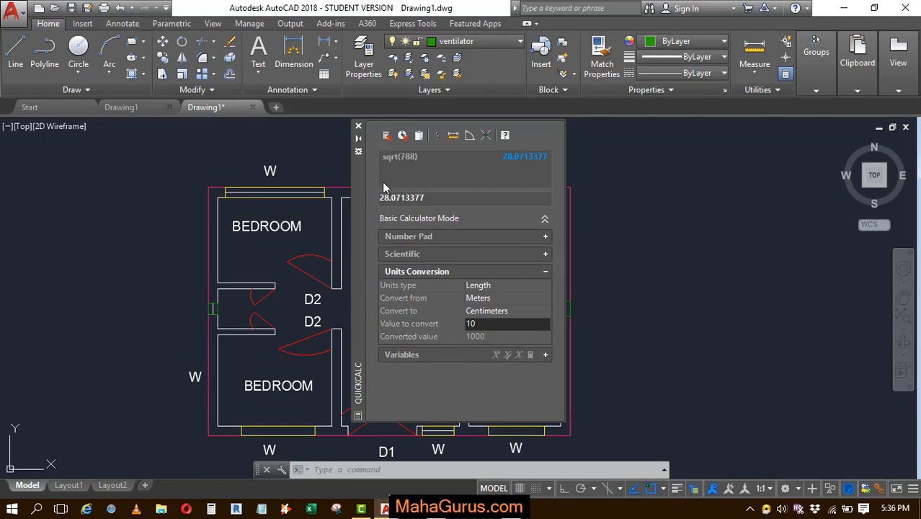
{"action": "left_click", "coordinate": [358, 126]}
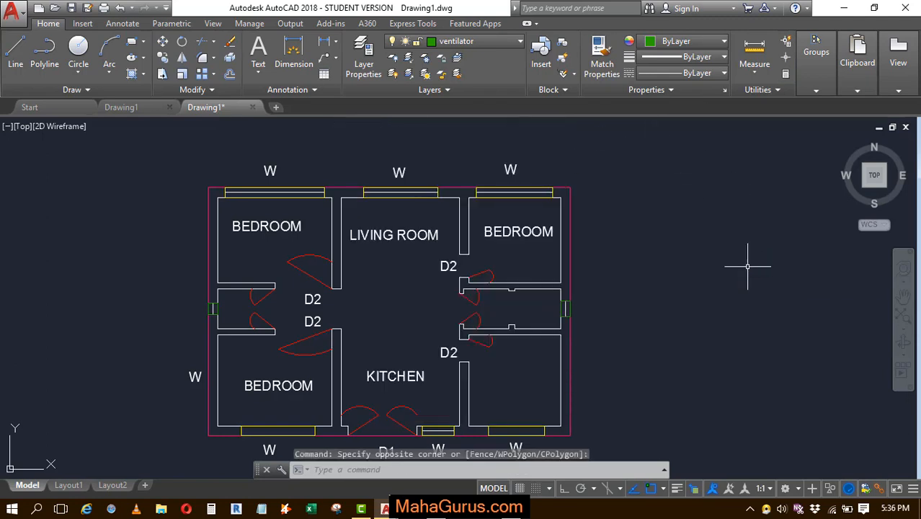
{"action": "mouse_move", "coordinate": [699, 258]}
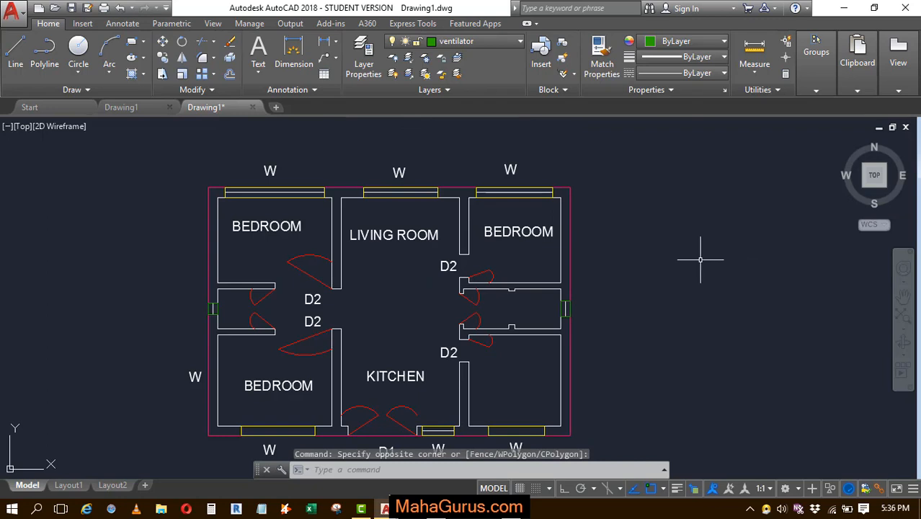
- Reopen QuickCalc via the typed QUICKCALC command suggestion
{"action": "type", "text": "QUIc"}
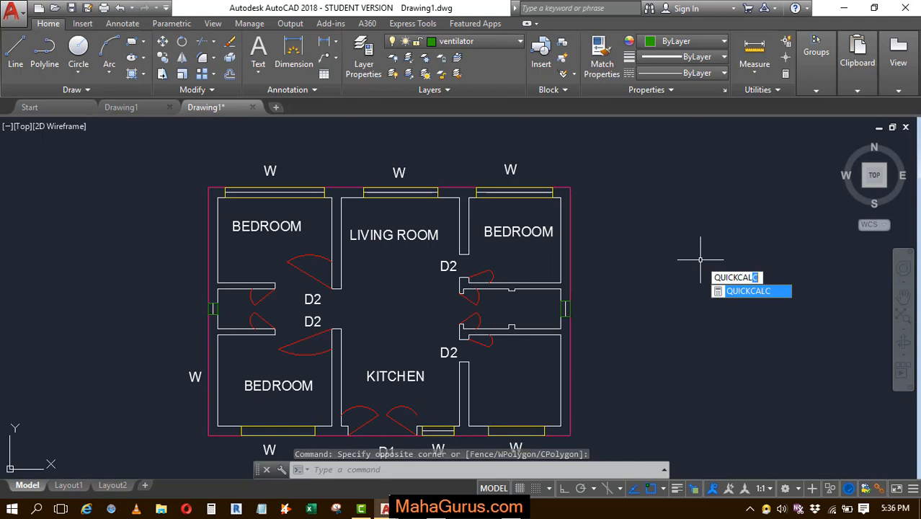
{"action": "left_click", "coordinate": [748, 290]}
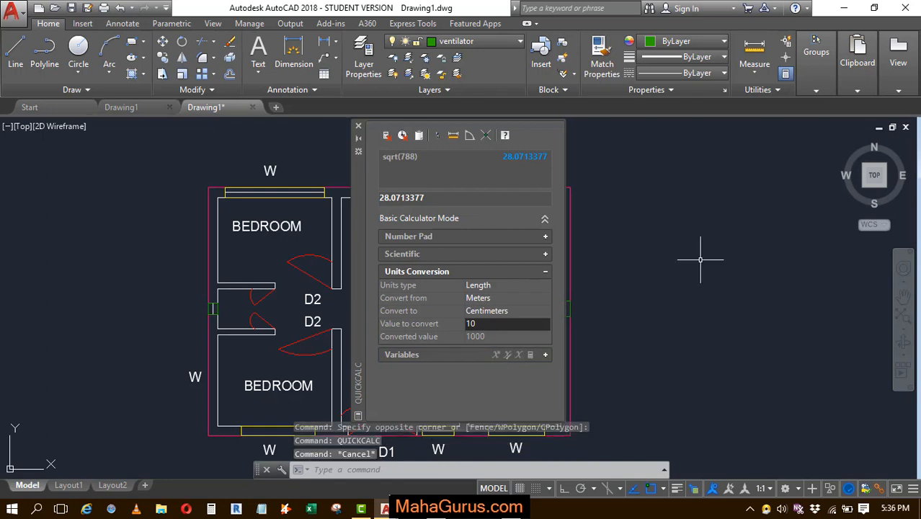
{"action": "mouse_move", "coordinate": [566, 217]}
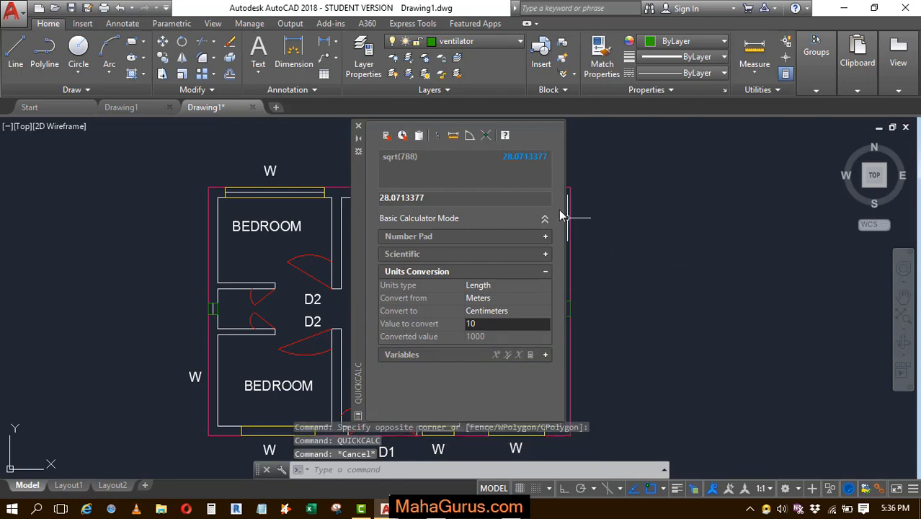
- Click the drawing area so QuickCalc auto-hides, revealing the full floor plan
{"action": "left_click", "coordinate": [358, 125]}
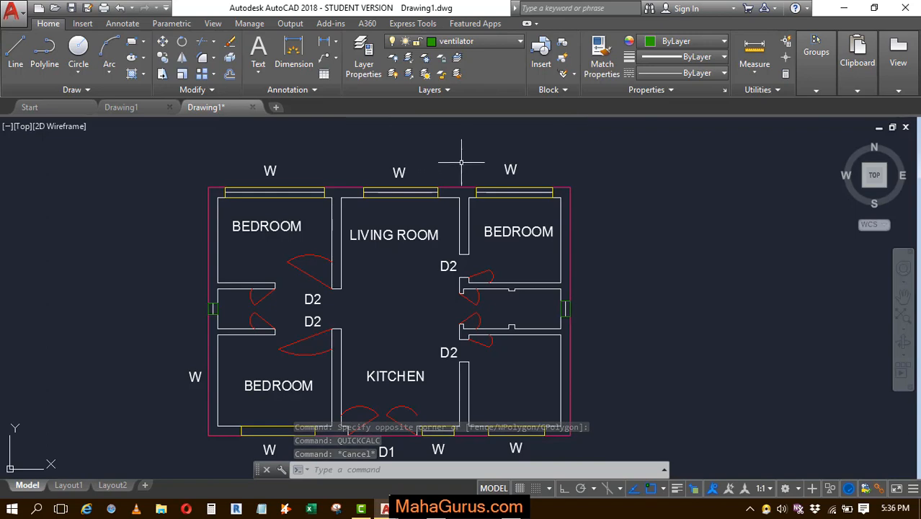